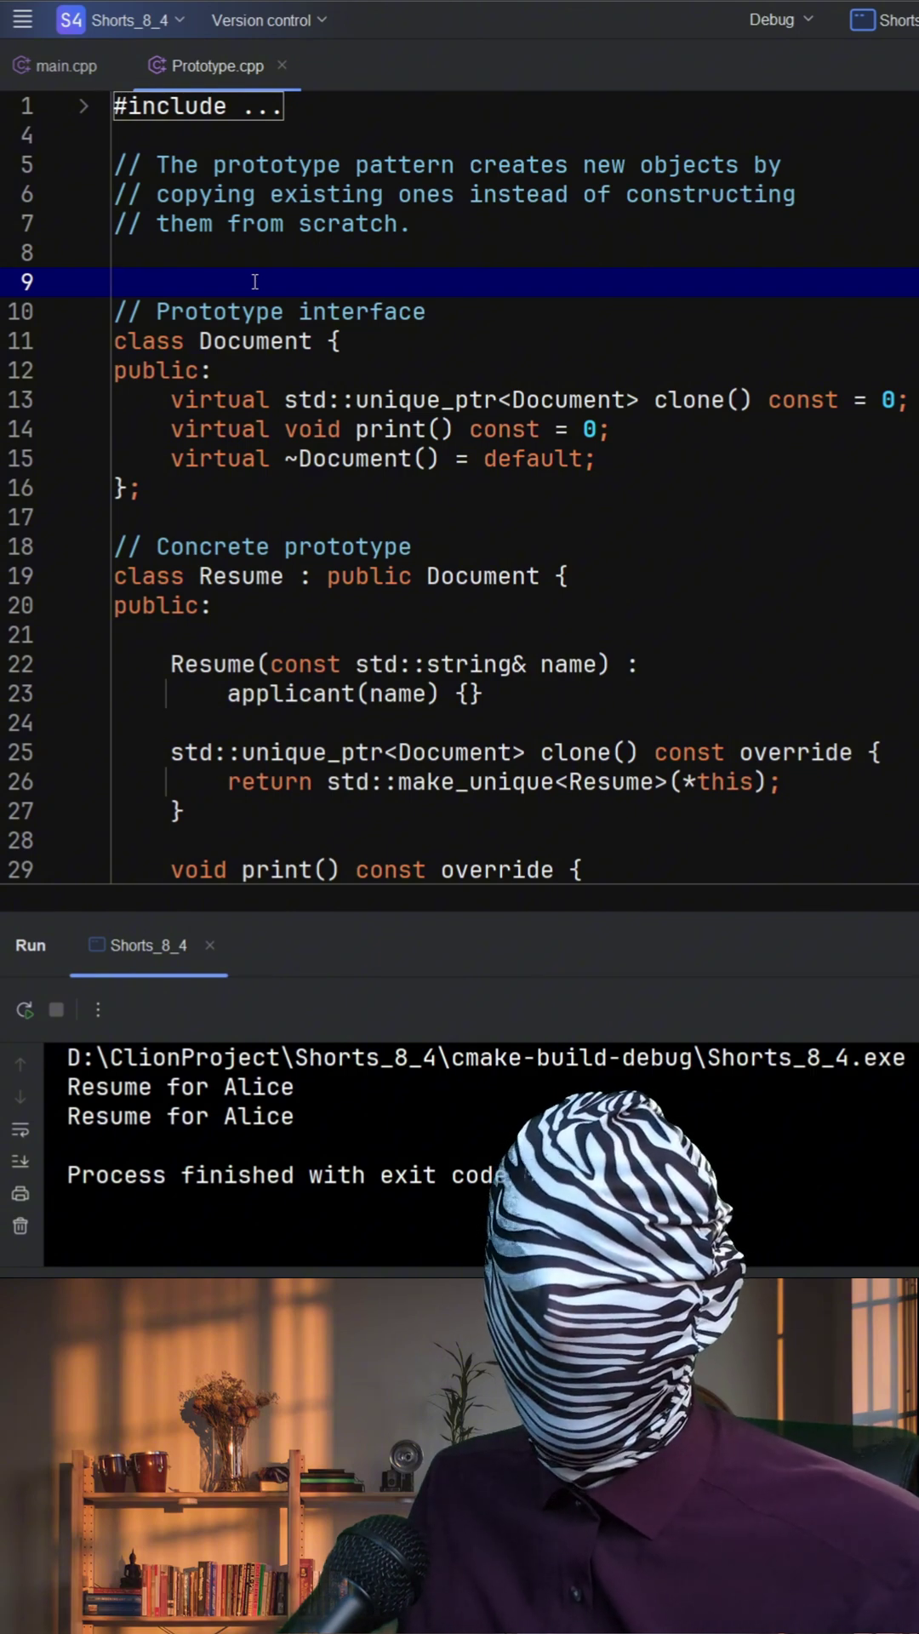
{"action": "scroll", "scroll_direction": "down", "scroll_amount": 3}
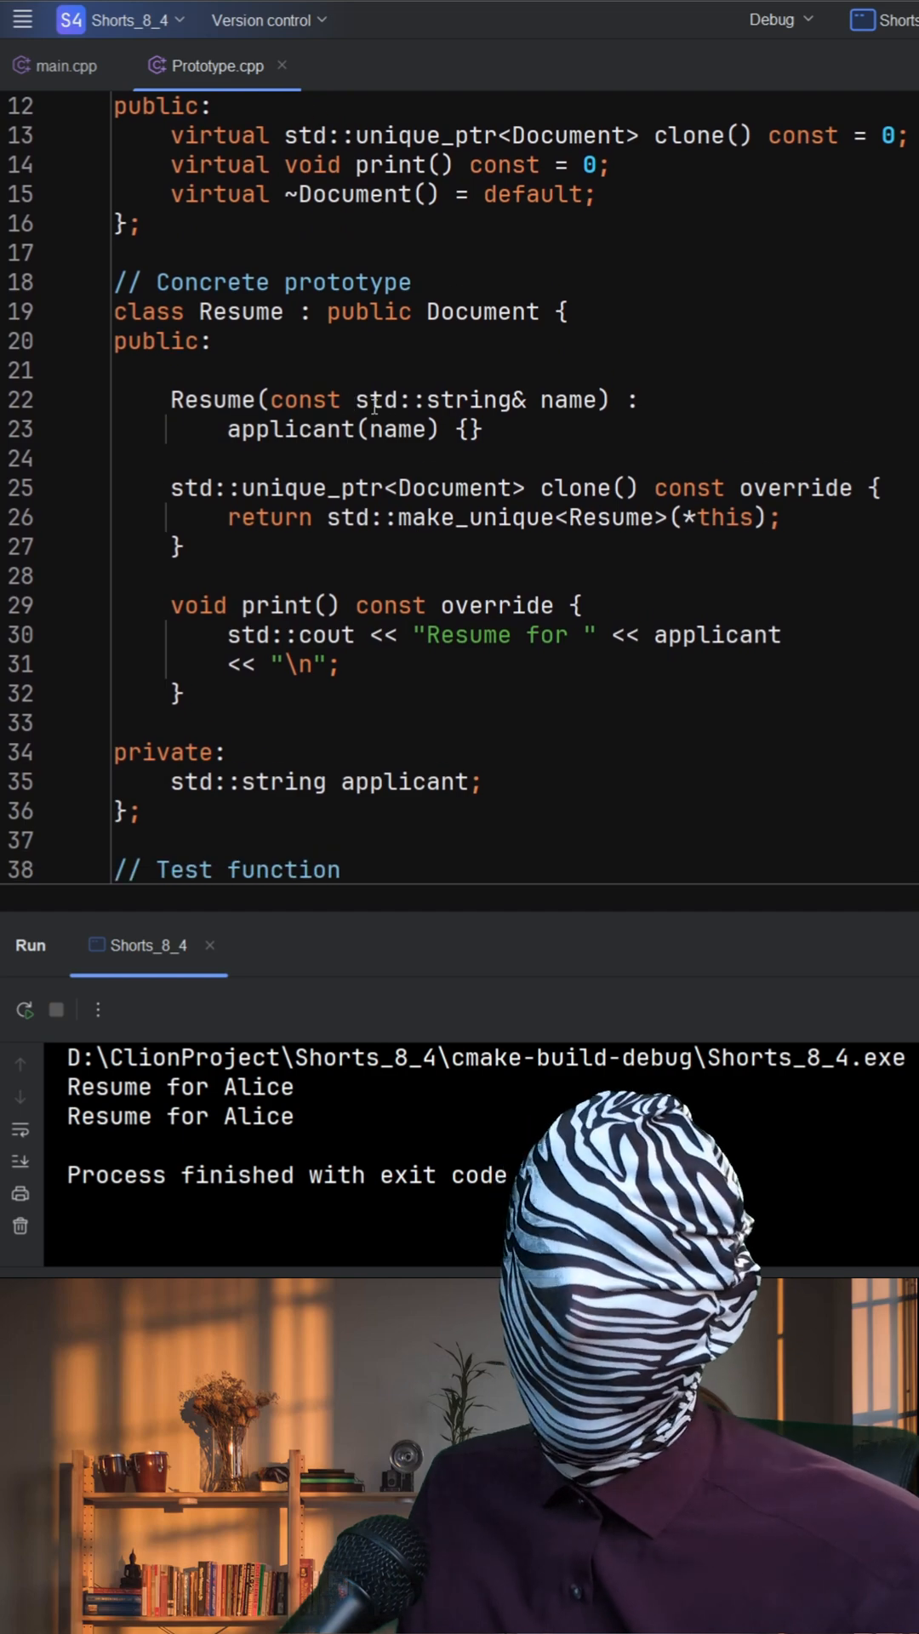
{"action": "mouse_move", "coordinate": [371, 398]}
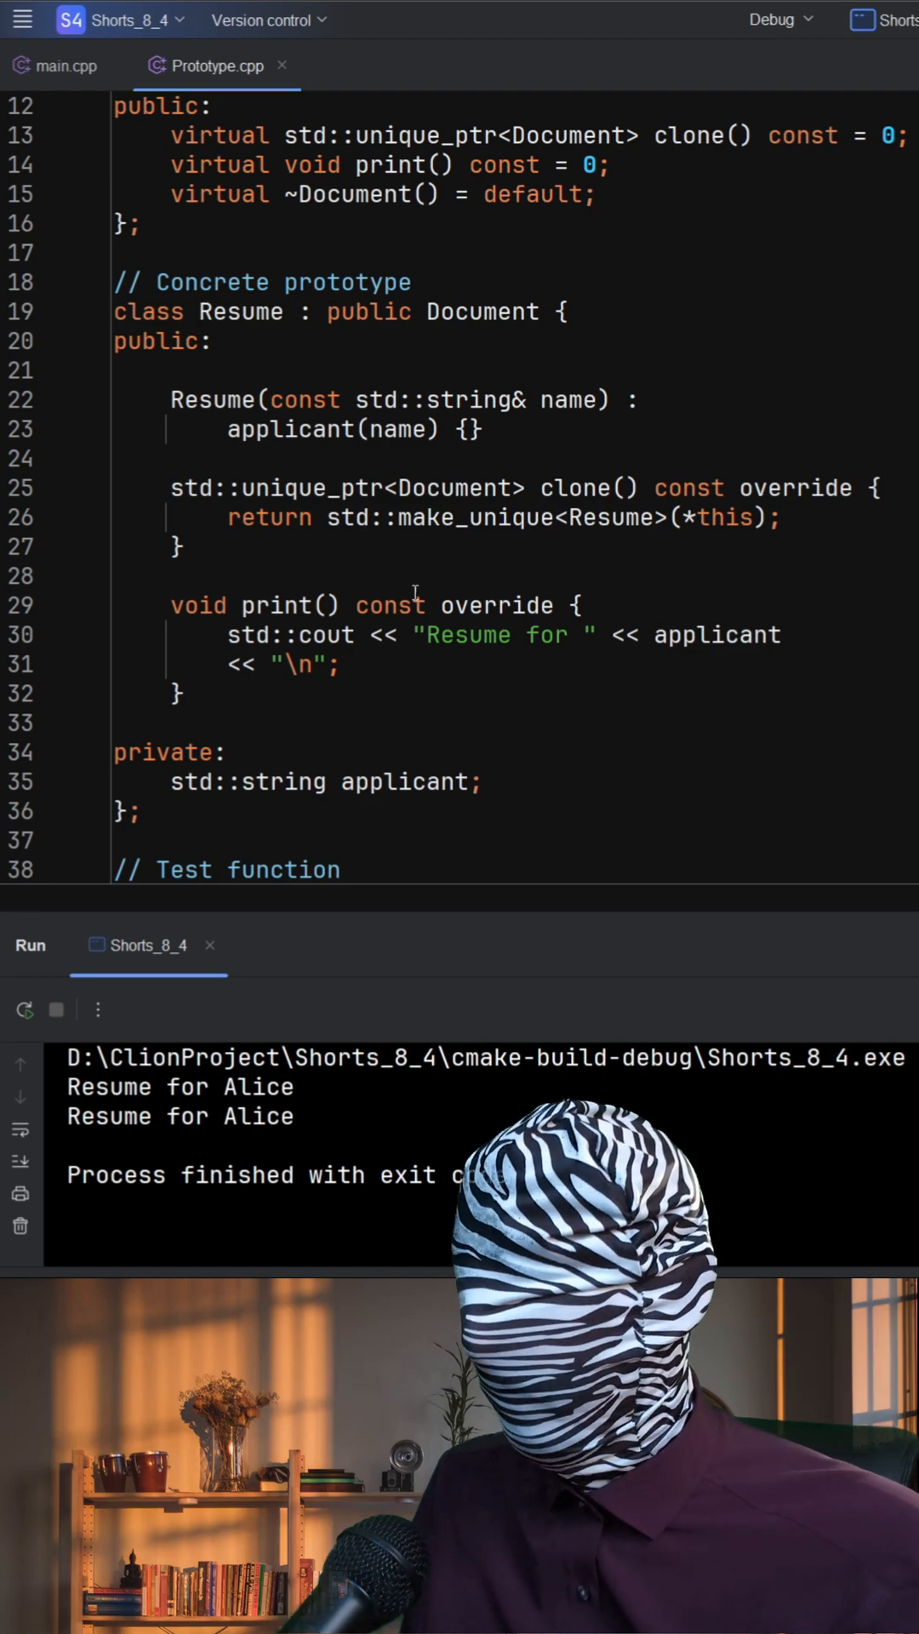
{"action": "scroll", "scroll_direction": "down", "scroll_amount": 3}
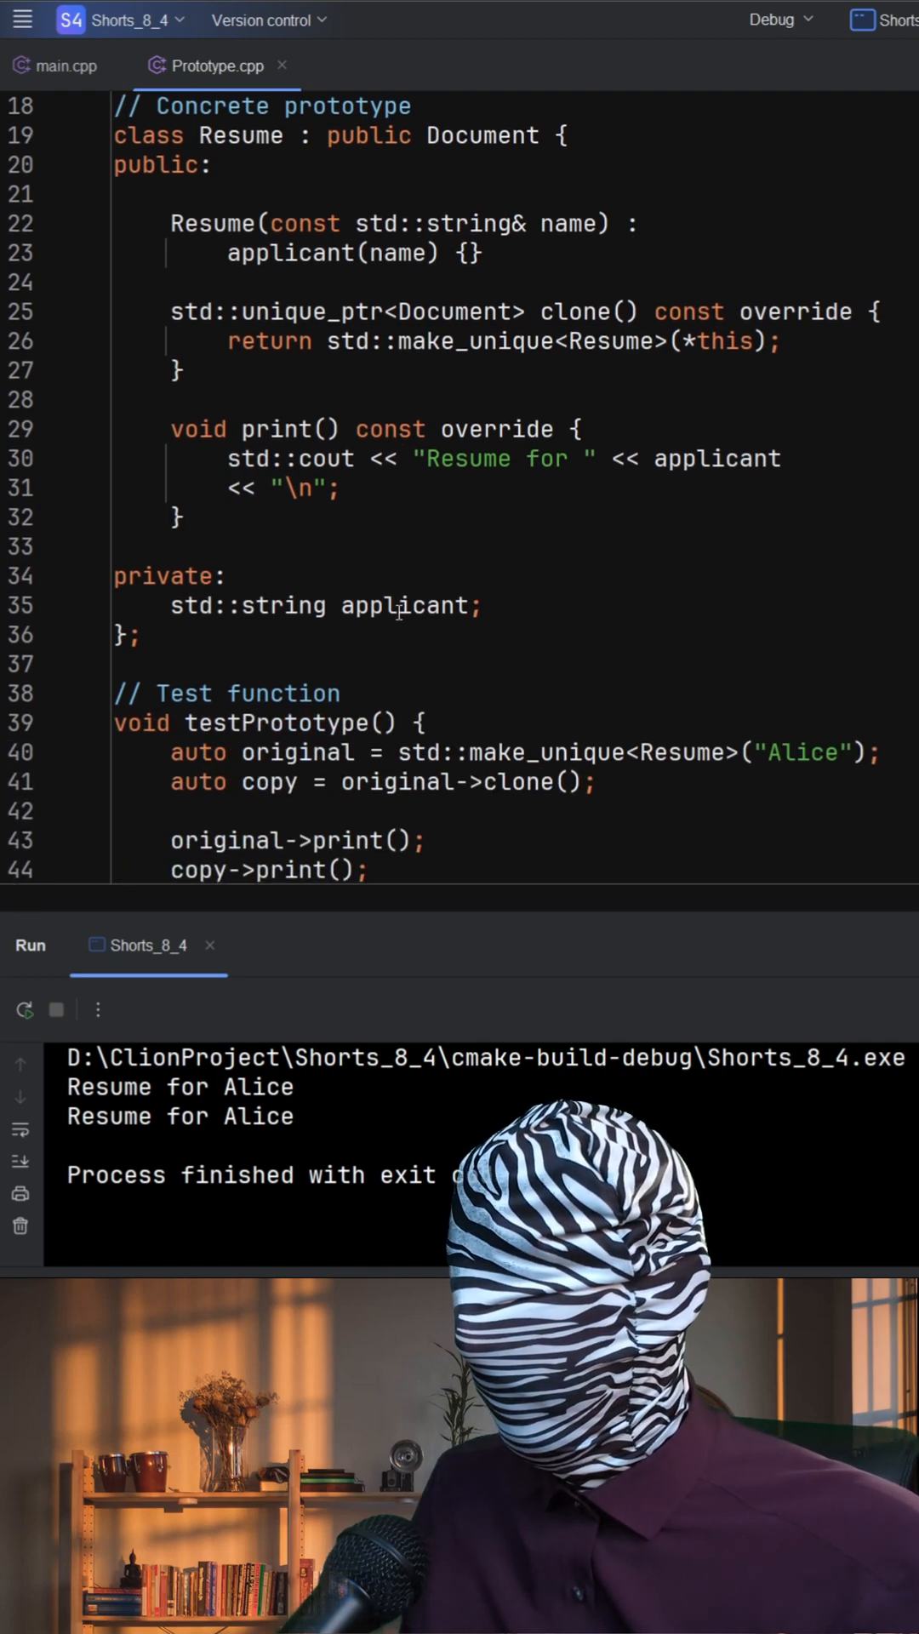
{"action": "scroll", "scroll_direction": "down", "scroll_amount": 3}
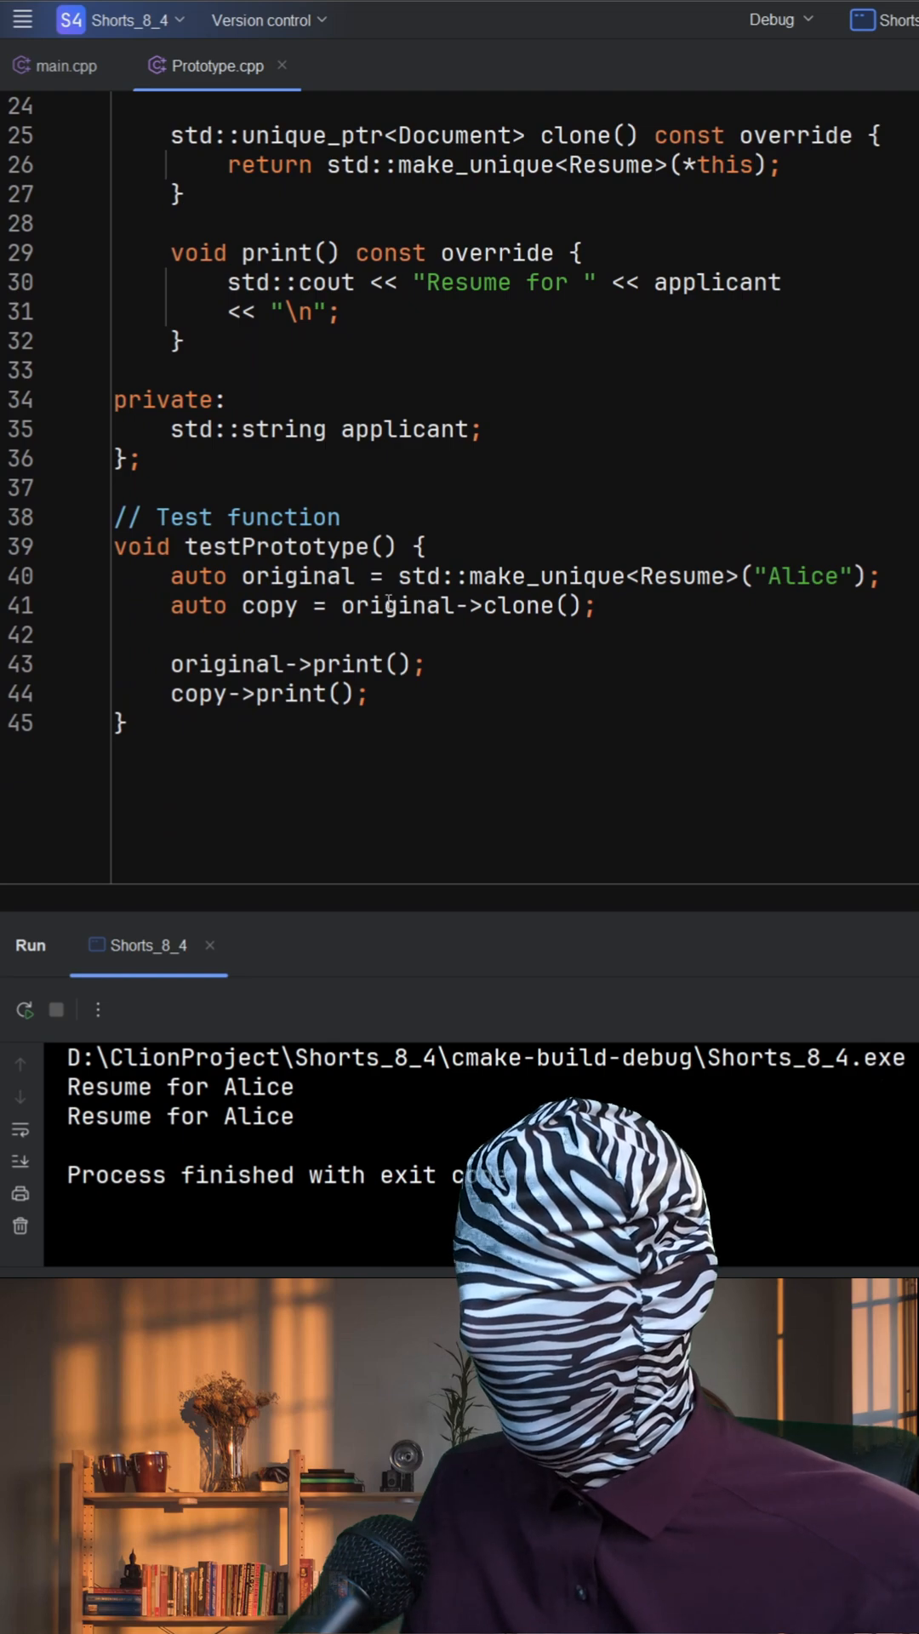